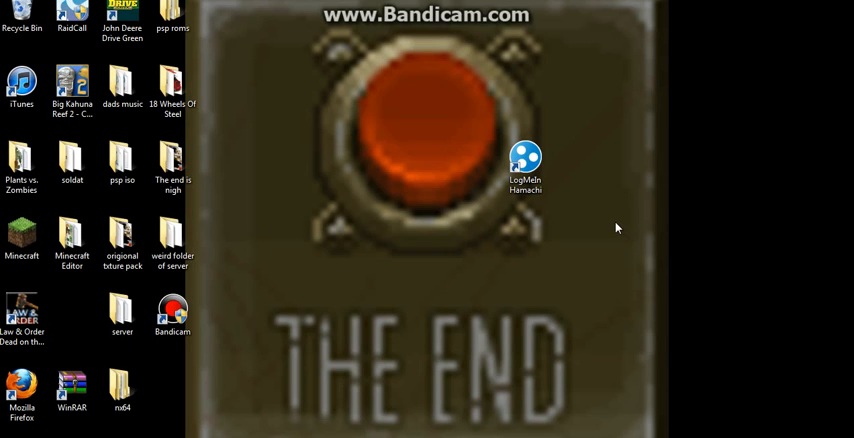
{"action": "mouse_move", "coordinate": [600, 234]}
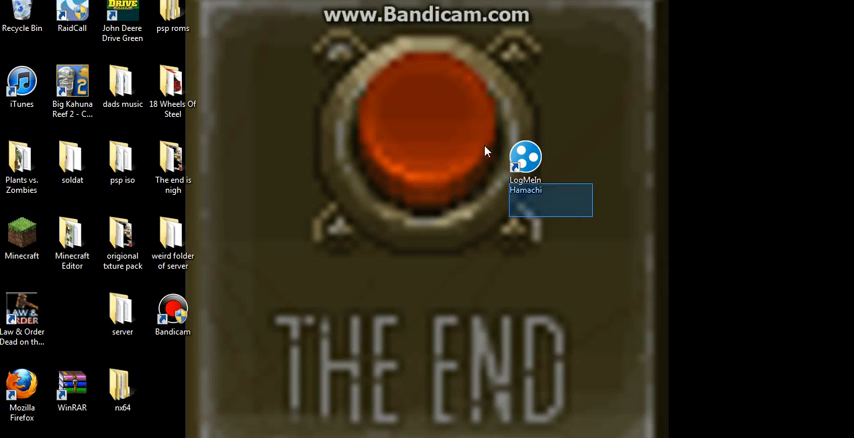
Load the LogMeIn home page in Firefox by entering its www address
{"action": "left_click", "coordinate": [525, 160]}
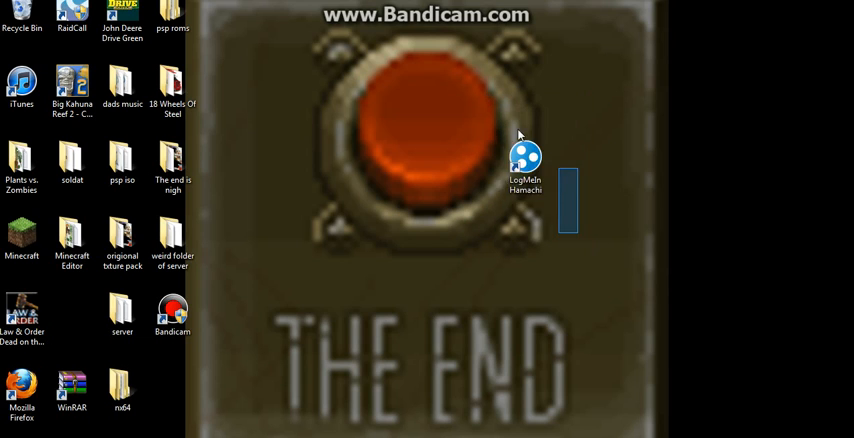
{"action": "left_click", "coordinate": [525, 170]}
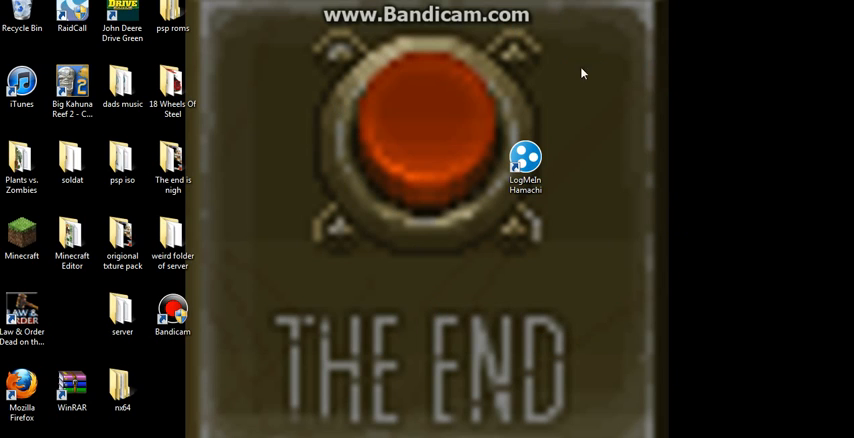
{"action": "mouse_move", "coordinate": [452, 99]}
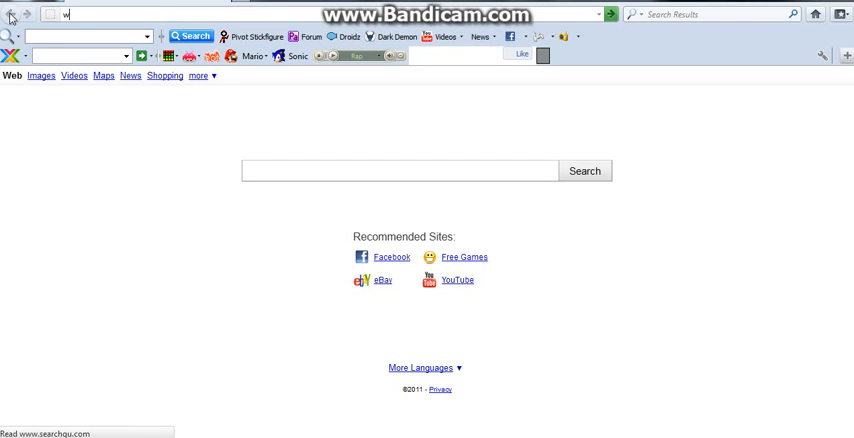
{"action": "type", "text": "ww."}
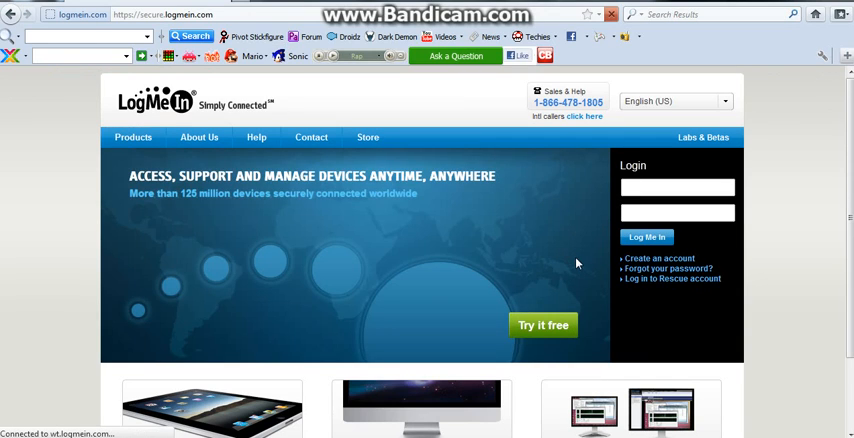
{"action": "mouse_move", "coordinate": [588, 262]}
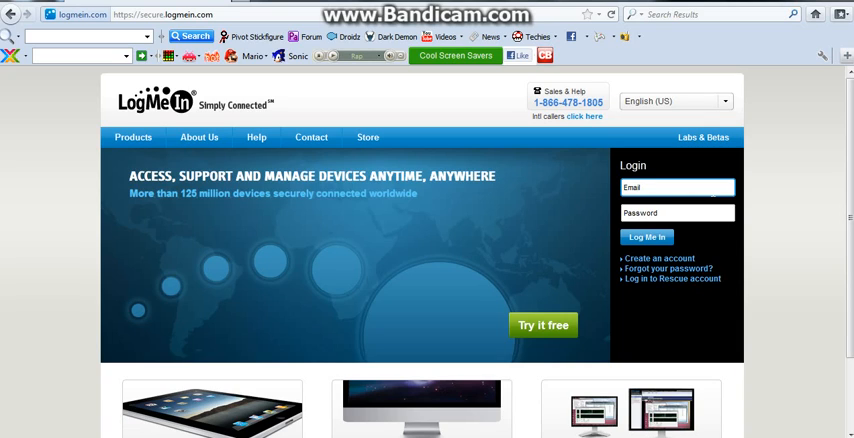
{"action": "left_click", "coordinate": [677, 188]}
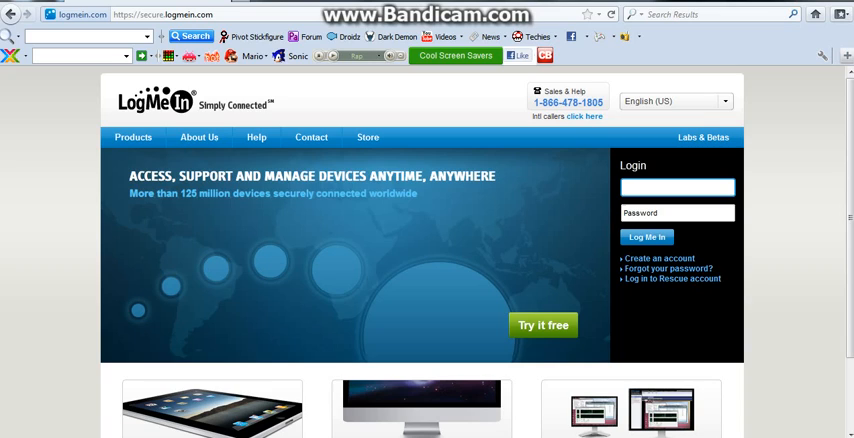
{"action": "left_click", "coordinate": [677, 187]}
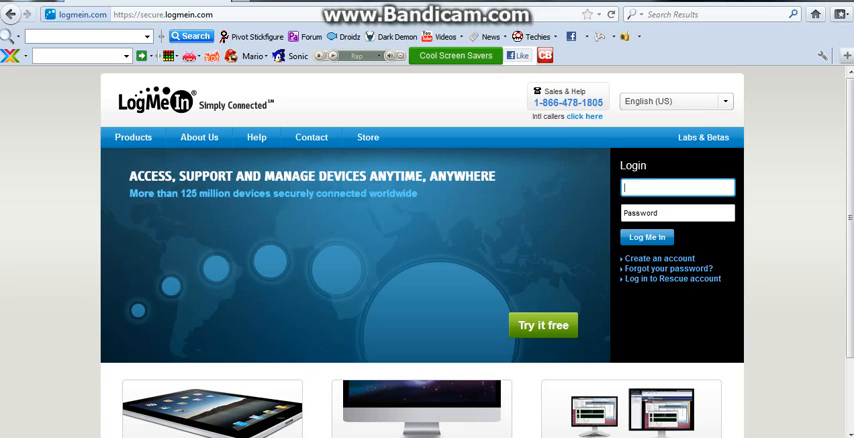
{"action": "mouse_move", "coordinate": [594, 297]}
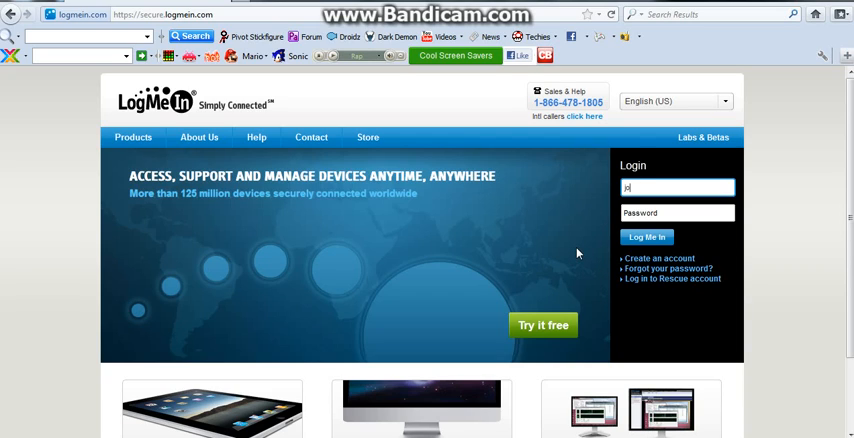
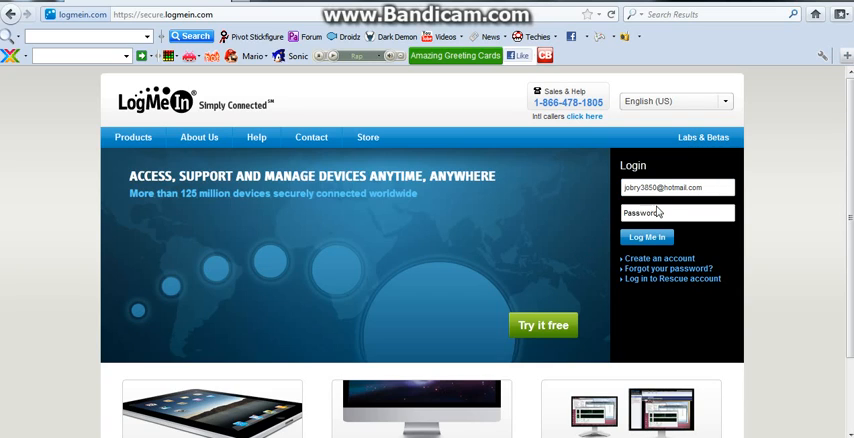
Enter the password, submit Log Me In, and dismiss the remember-password popup
{"action": "left_click", "coordinate": [677, 212]}
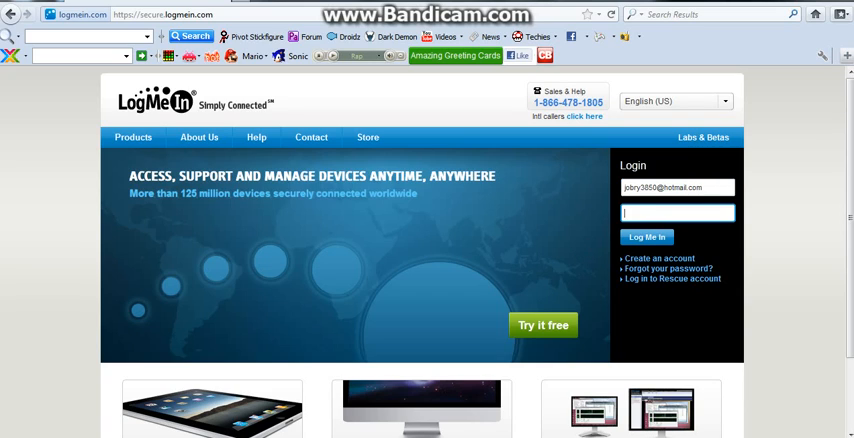
{"action": "type", "text": "password"}
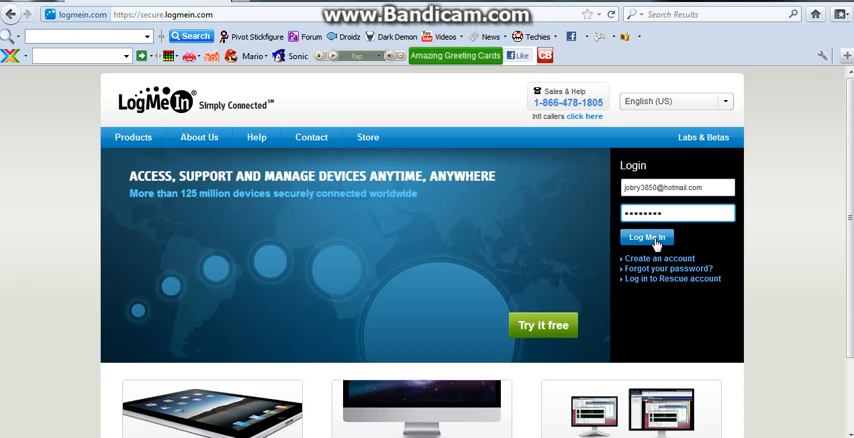
{"action": "left_click", "coordinate": [647, 237]}
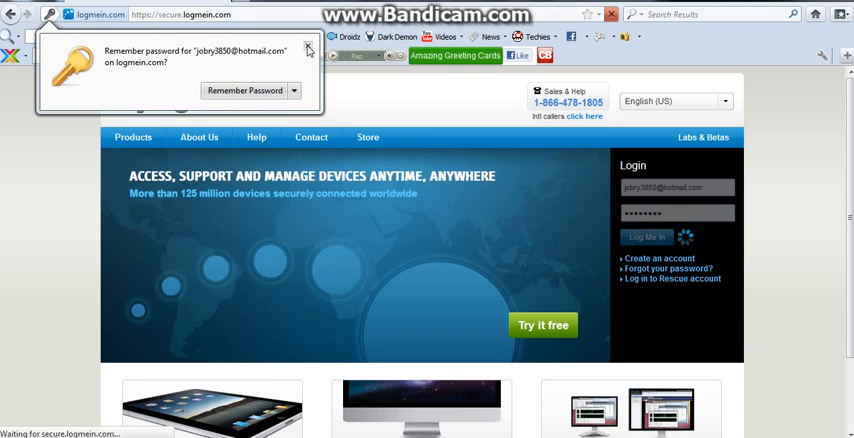
{"action": "left_click", "coordinate": [310, 50]}
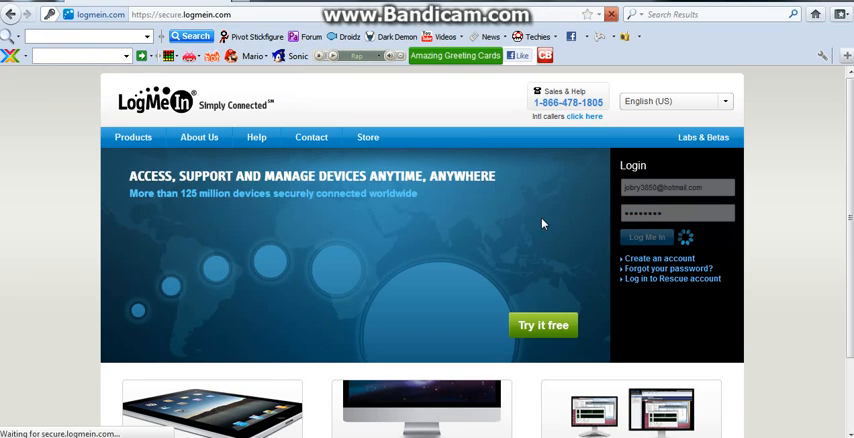
{"action": "left_click", "coordinate": [646, 237]}
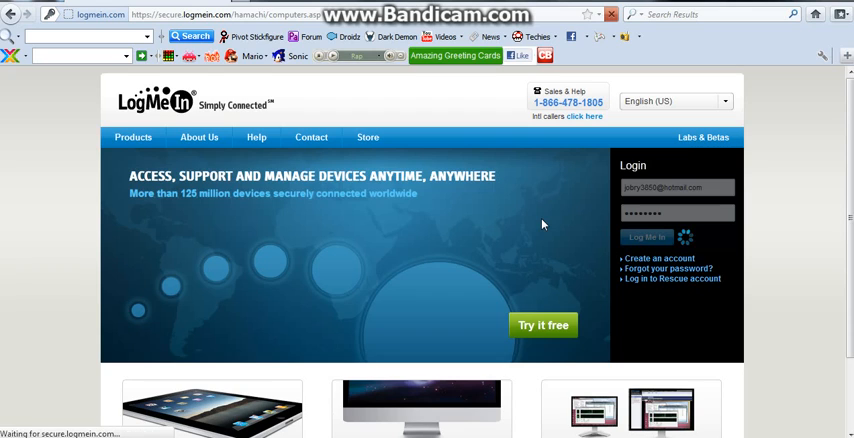
Show the Products menu from the My Networks page's top navigation bar
{"action": "left_click", "coordinate": [646, 237]}
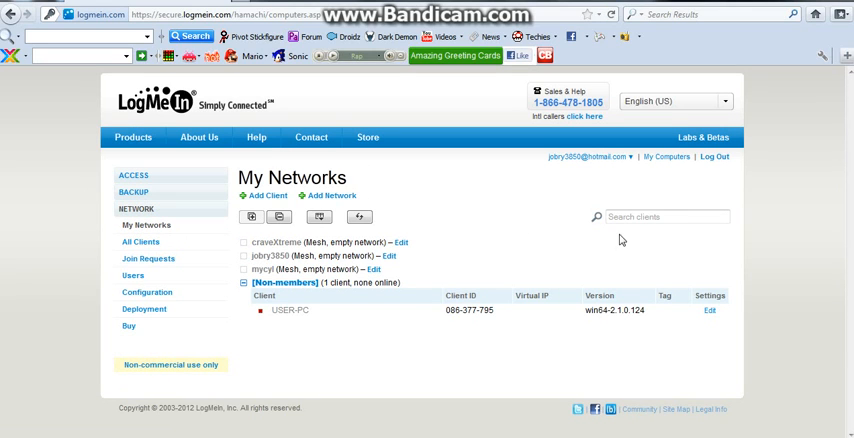
{"action": "mouse_move", "coordinate": [107, 131]}
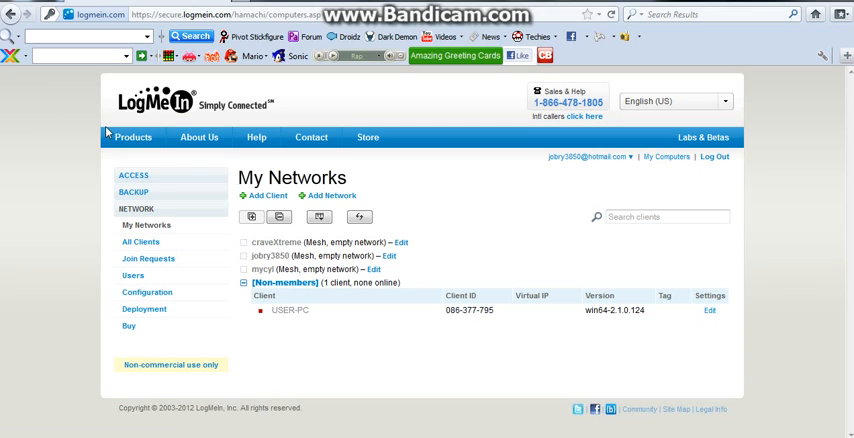
{"action": "mouse_move", "coordinate": [558, 182]}
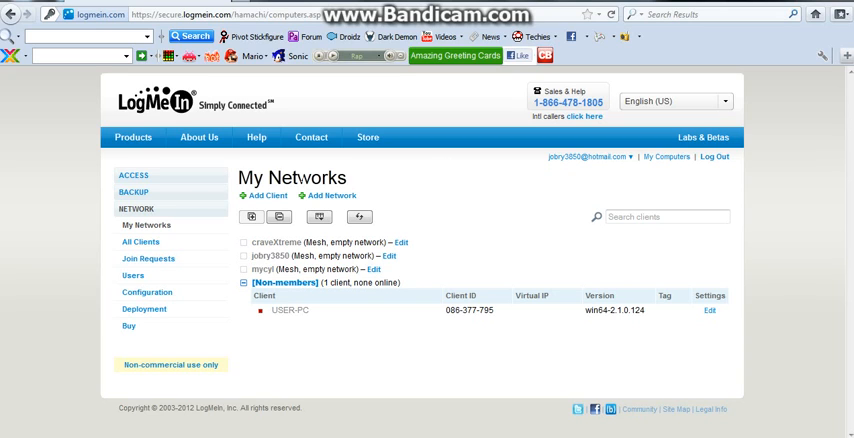
{"action": "left_click", "coordinate": [132, 137]}
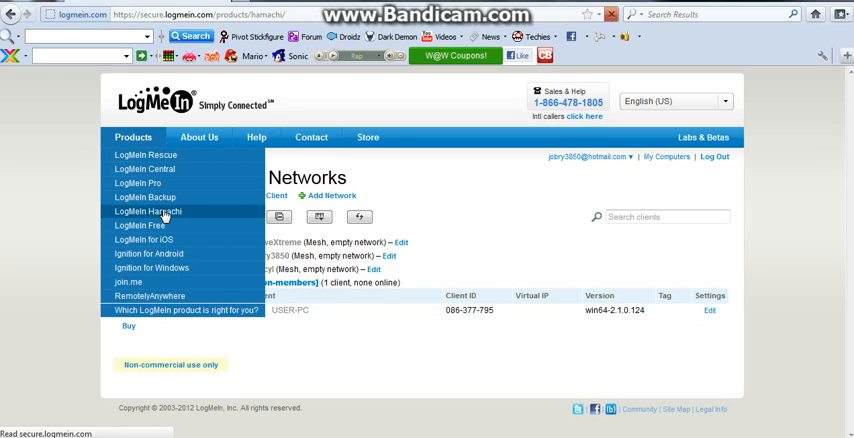
{"action": "left_click", "coordinate": [146, 211]}
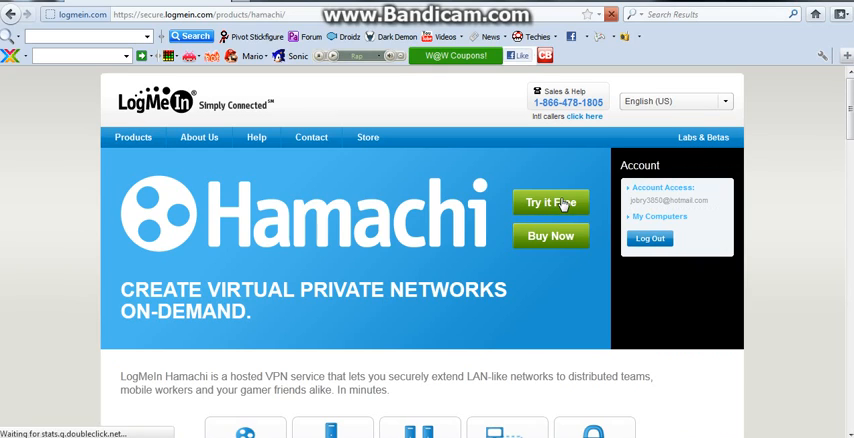
{"action": "left_click", "coordinate": [550, 202]}
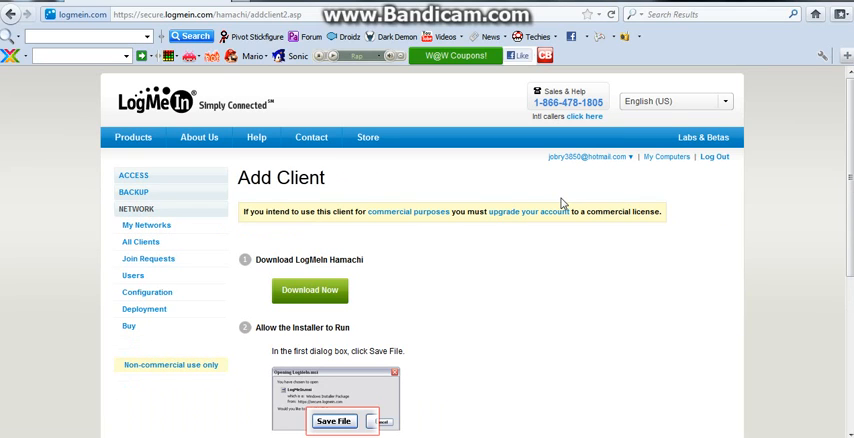
{"action": "mouse_move", "coordinate": [289, 290]}
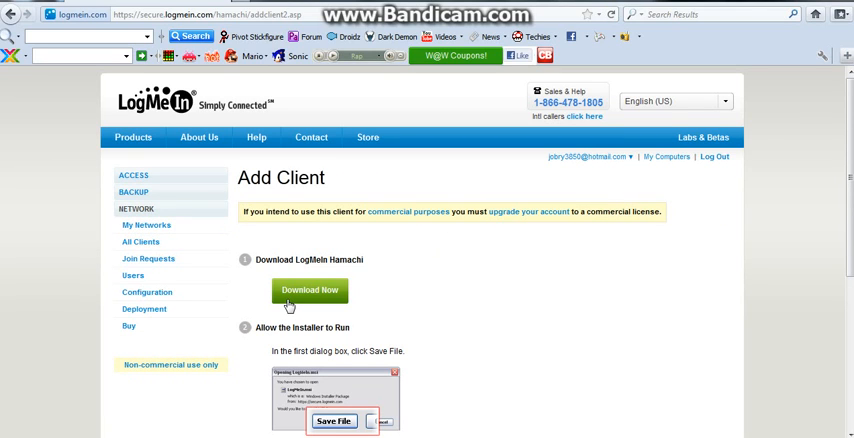
{"action": "mouse_move", "coordinate": [403, 305]}
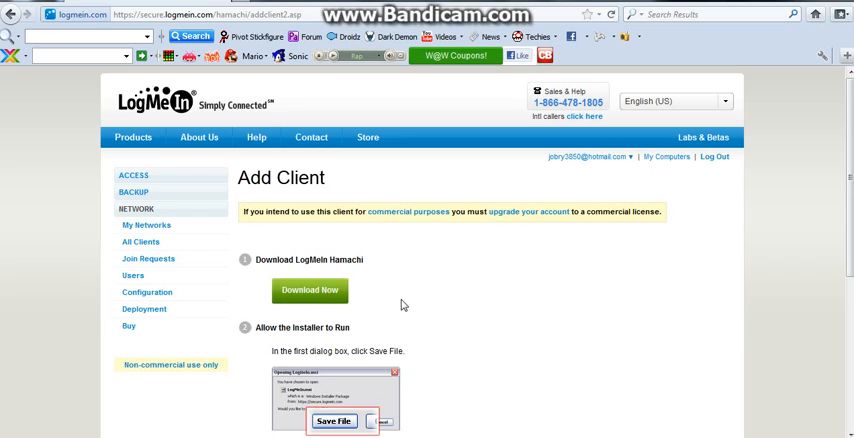
{"action": "scroll", "scroll_direction": "down", "scroll_amount": 3}
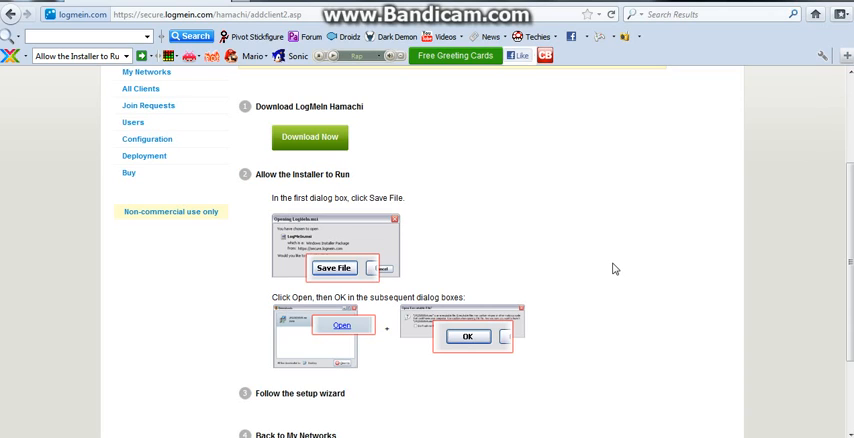
{"action": "scroll", "scroll_direction": "down", "scroll_amount": 3}
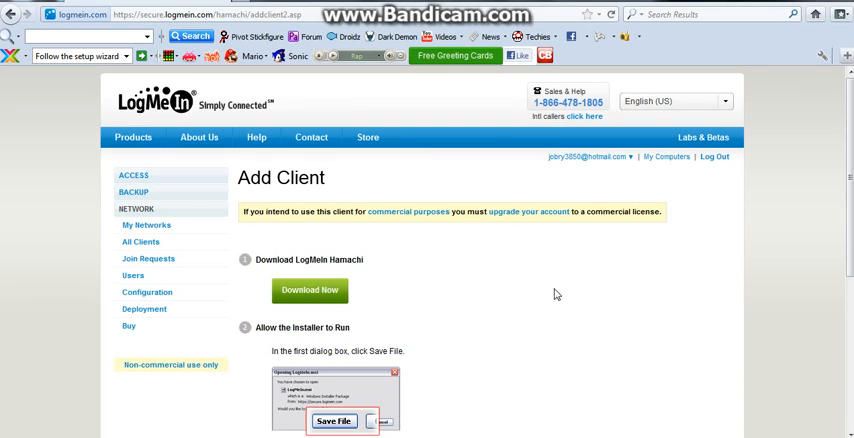
{"action": "mouse_move", "coordinate": [703, 137]}
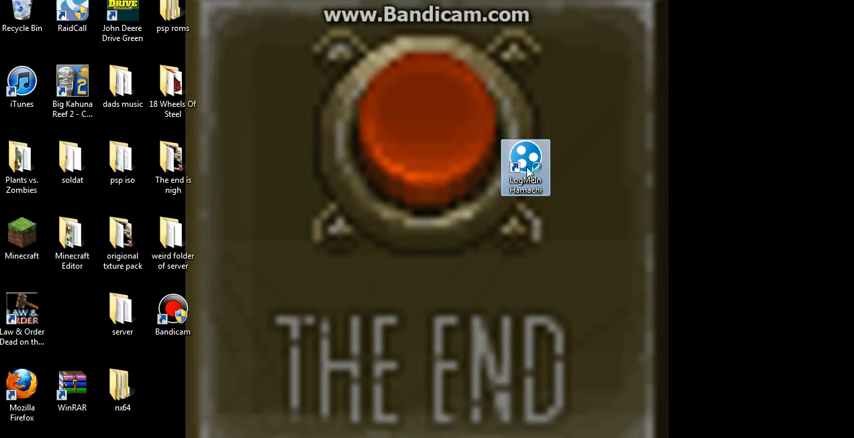
{"action": "double_click", "coordinate": [525, 165]}
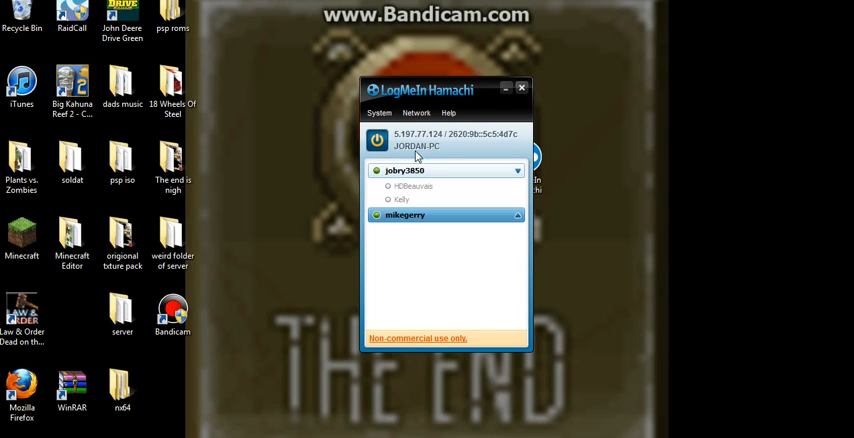
{"action": "mouse_move", "coordinate": [415, 155]}
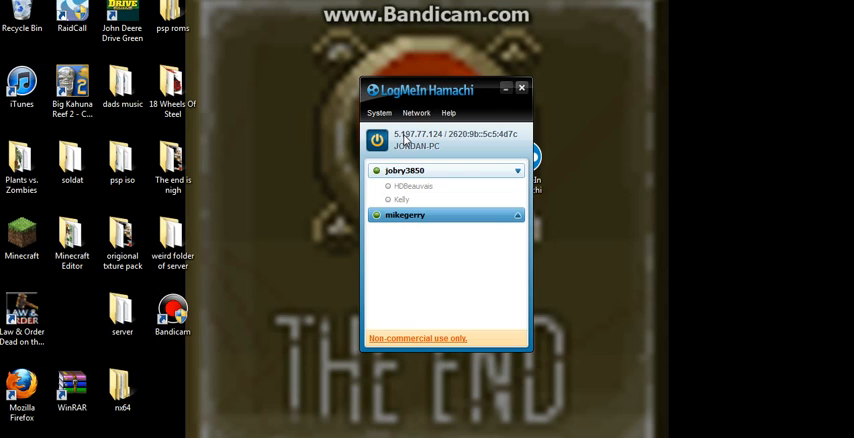
{"action": "mouse_move", "coordinate": [420, 147]}
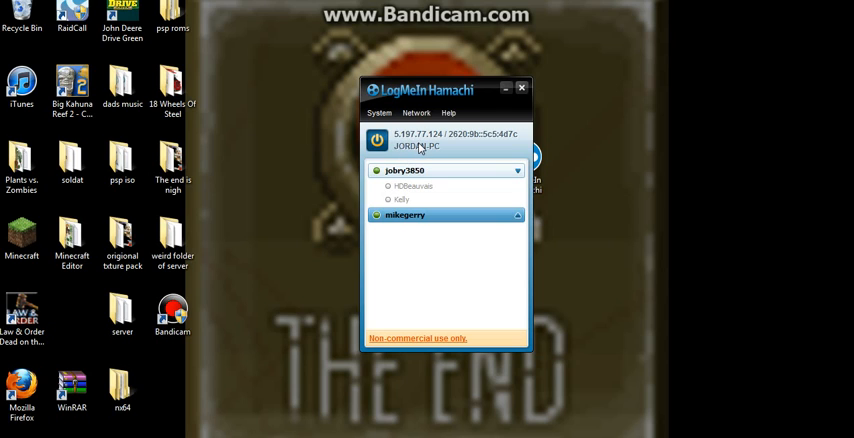
{"action": "mouse_move", "coordinate": [425, 228]}
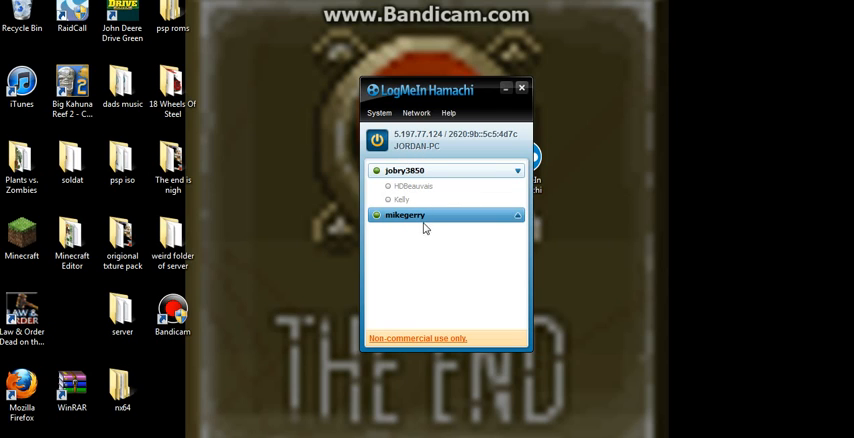
{"action": "mouse_move", "coordinate": [427, 278]}
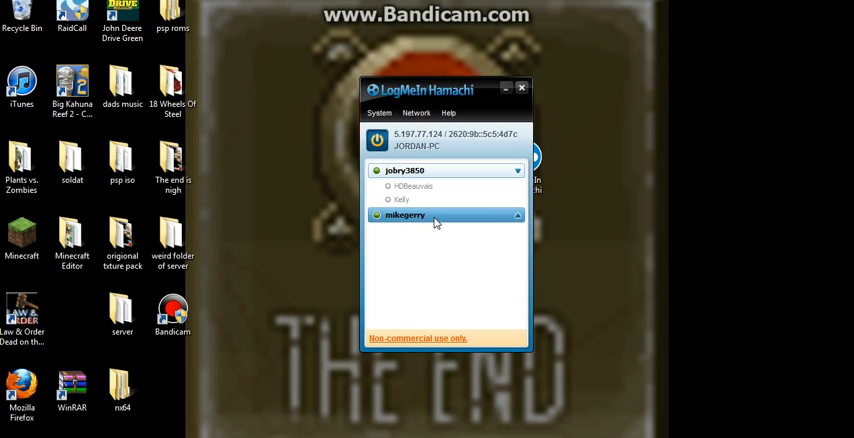
{"action": "mouse_move", "coordinate": [448, 276]}
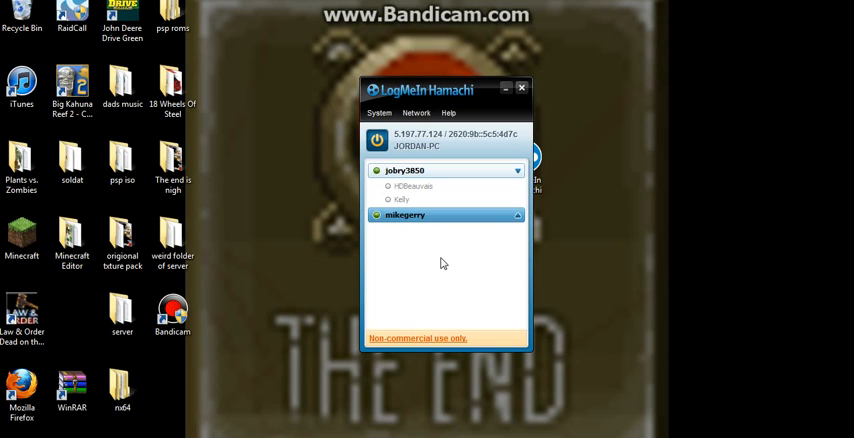
{"action": "mouse_move", "coordinate": [471, 226]}
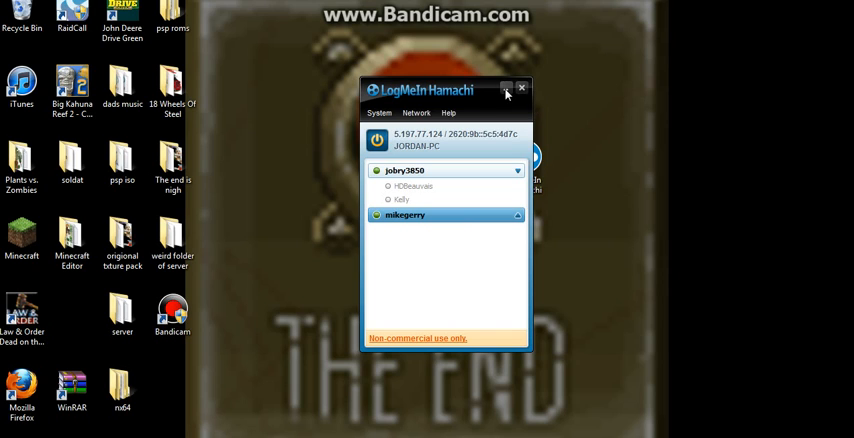
Browse the Hamachi Network menu and then the Help menu
{"action": "left_click", "coordinate": [416, 112]}
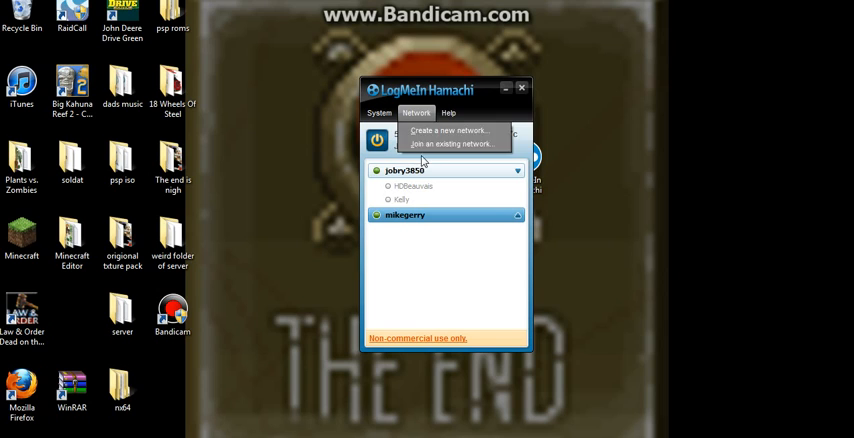
{"action": "mouse_move", "coordinate": [445, 144]}
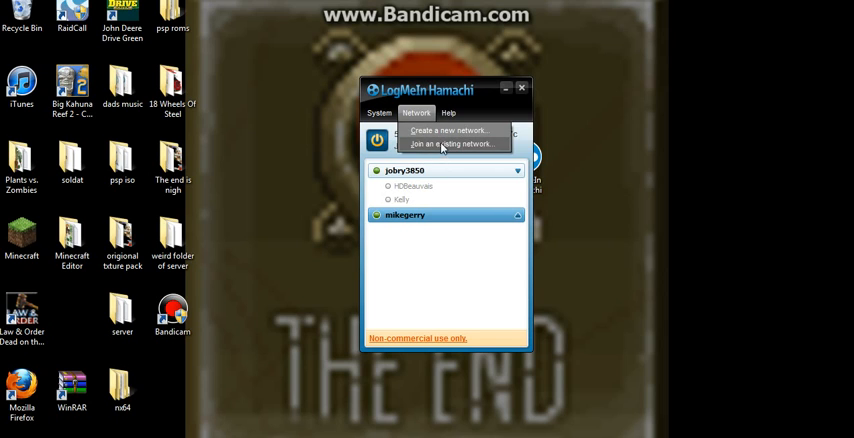
{"action": "left_click", "coordinate": [448, 112]}
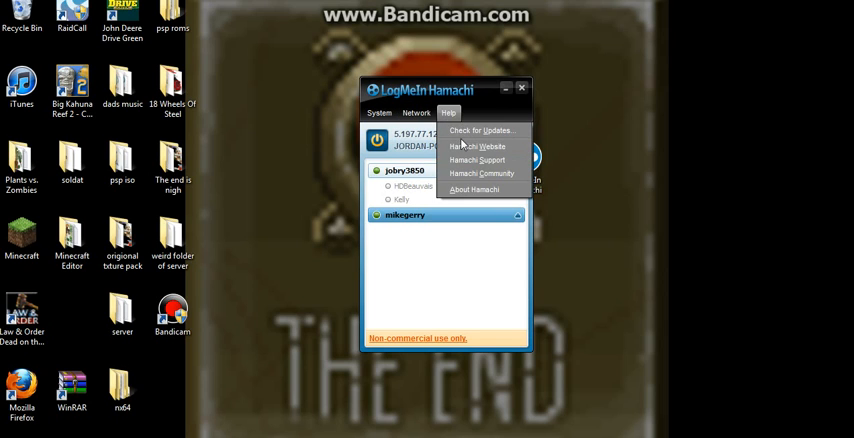
{"action": "mouse_move", "coordinate": [478, 181]}
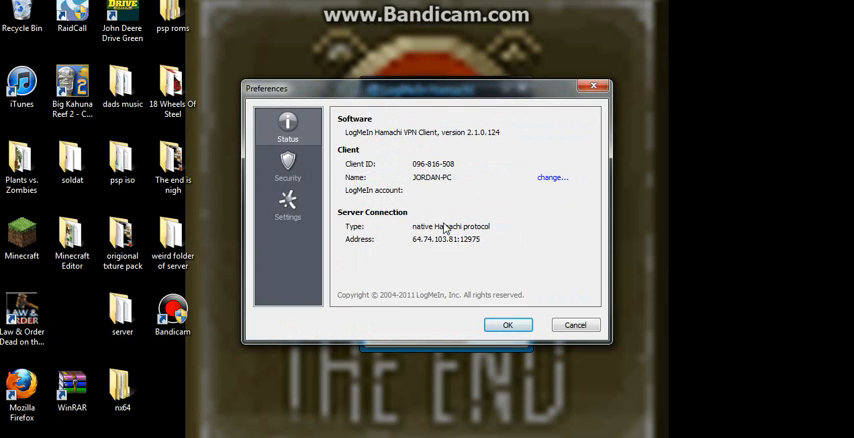
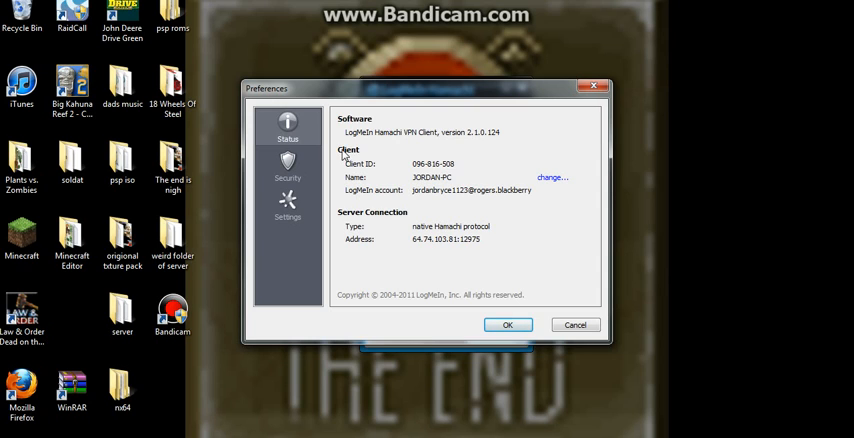
Review the Security, Status and Settings pages in Preferences, then close with OK
{"action": "left_click", "coordinate": [287, 168]}
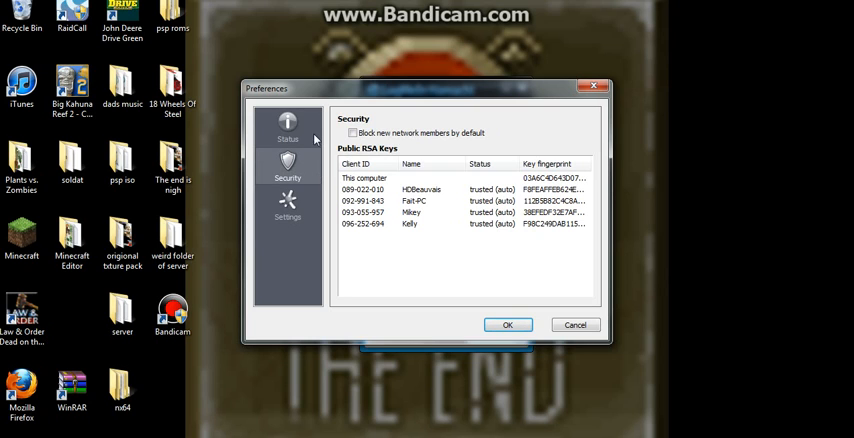
{"action": "left_click", "coordinate": [287, 125]}
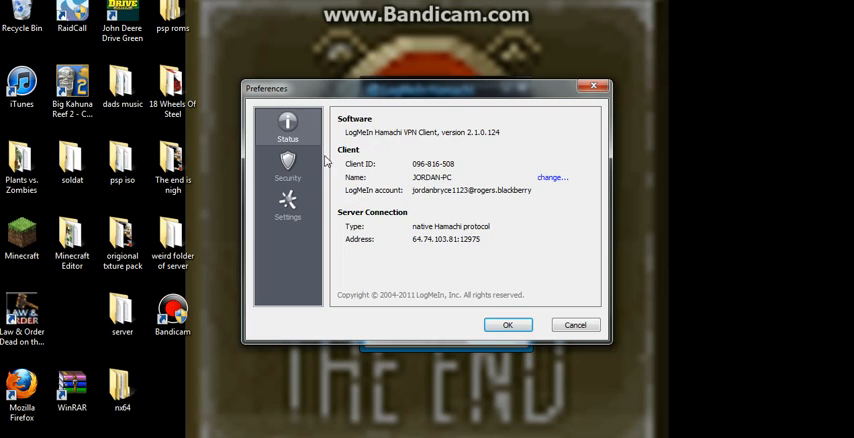
{"action": "left_click", "coordinate": [287, 205]}
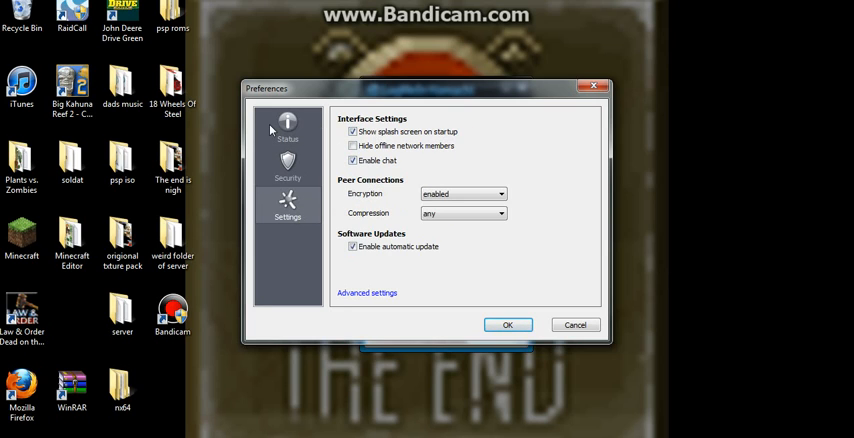
{"action": "left_click", "coordinate": [287, 130]}
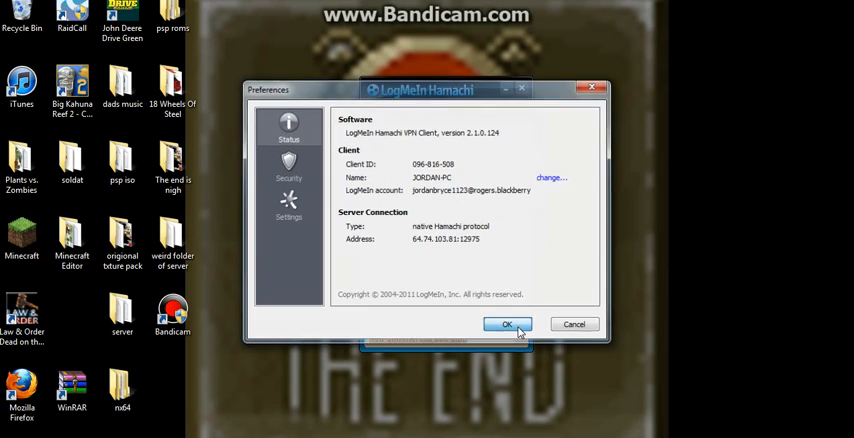
{"action": "left_click", "coordinate": [506, 324]}
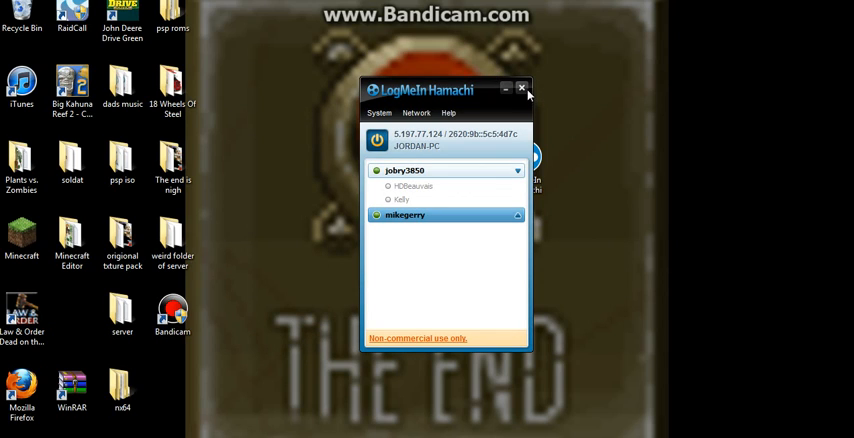
{"action": "mouse_move", "coordinate": [524, 96]}
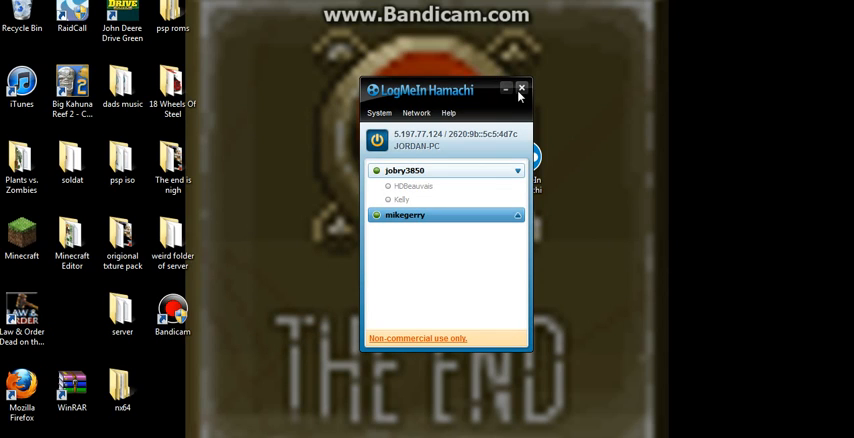
{"action": "mouse_move", "coordinate": [521, 89]}
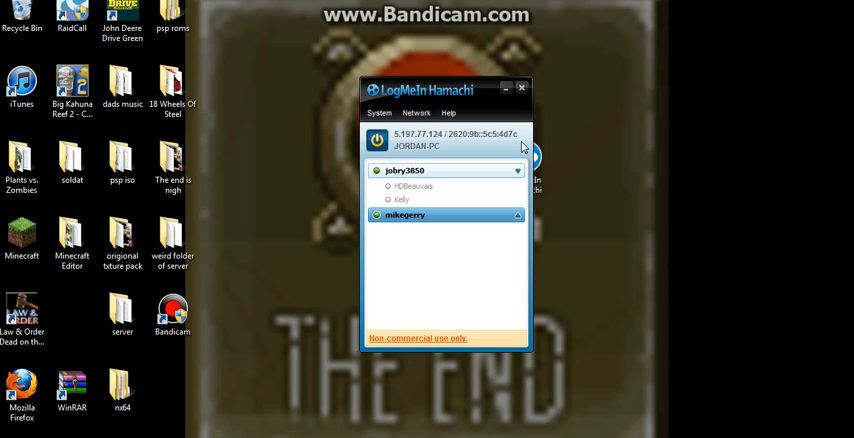
{"action": "mouse_move", "coordinate": [543, 268]}
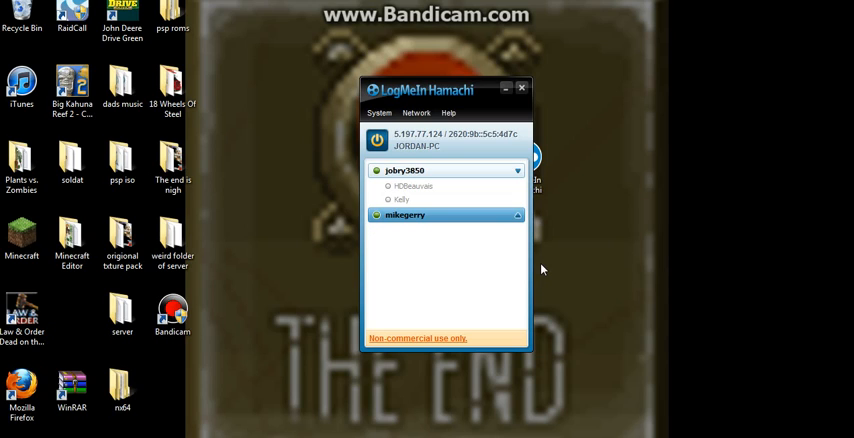